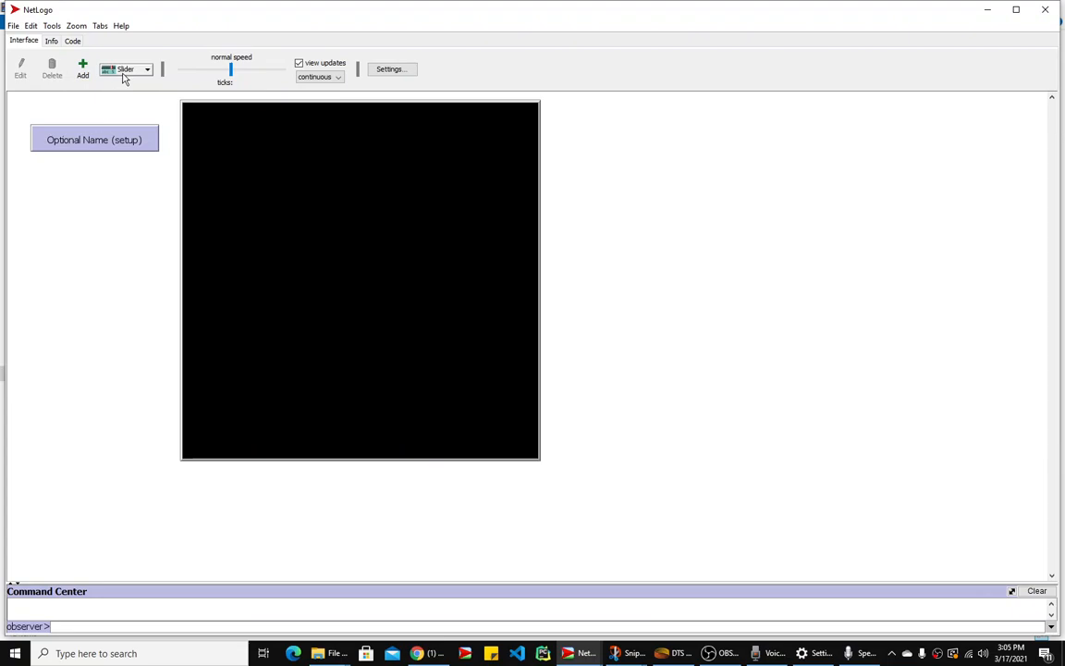
- Choose Switch as the interface widget type to add
click(152, 69)
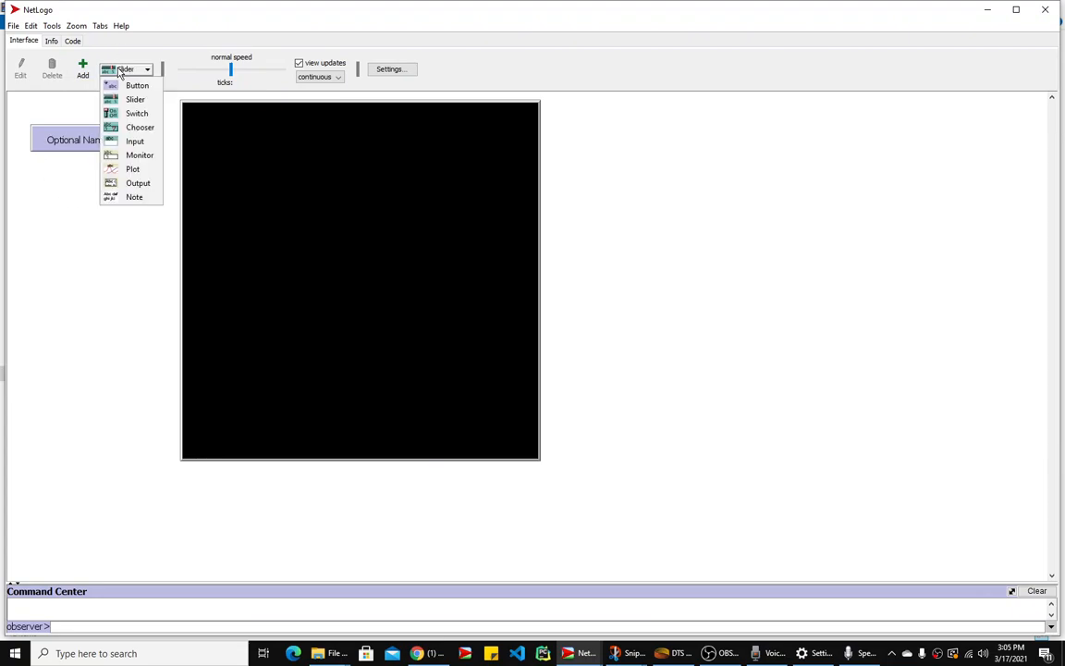
mouse_move(130, 72)
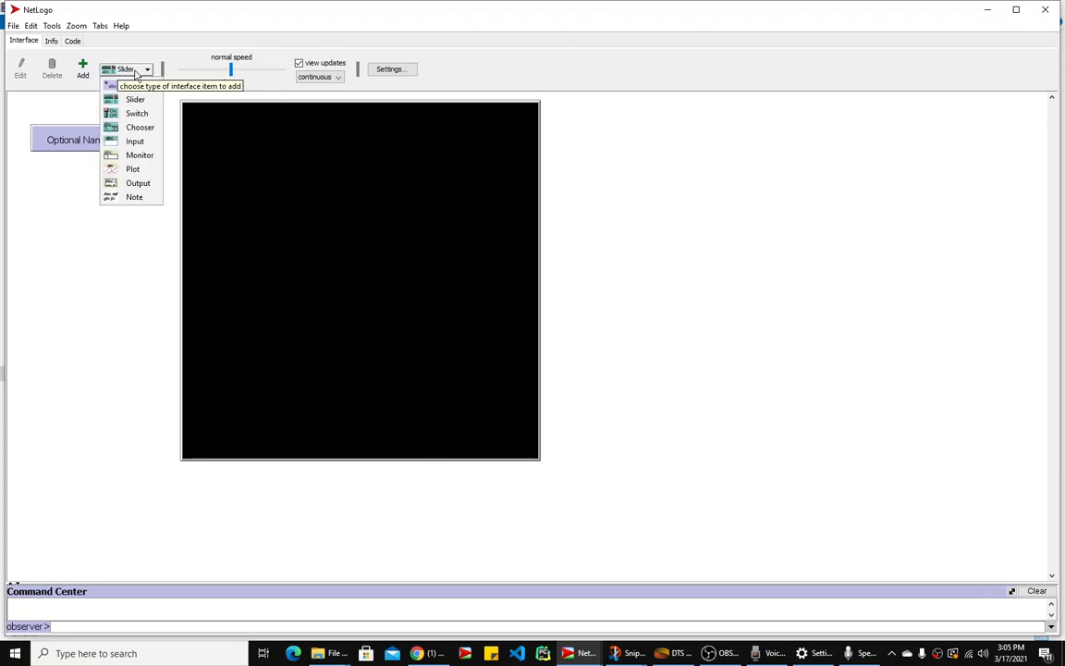
mouse_move(139, 114)
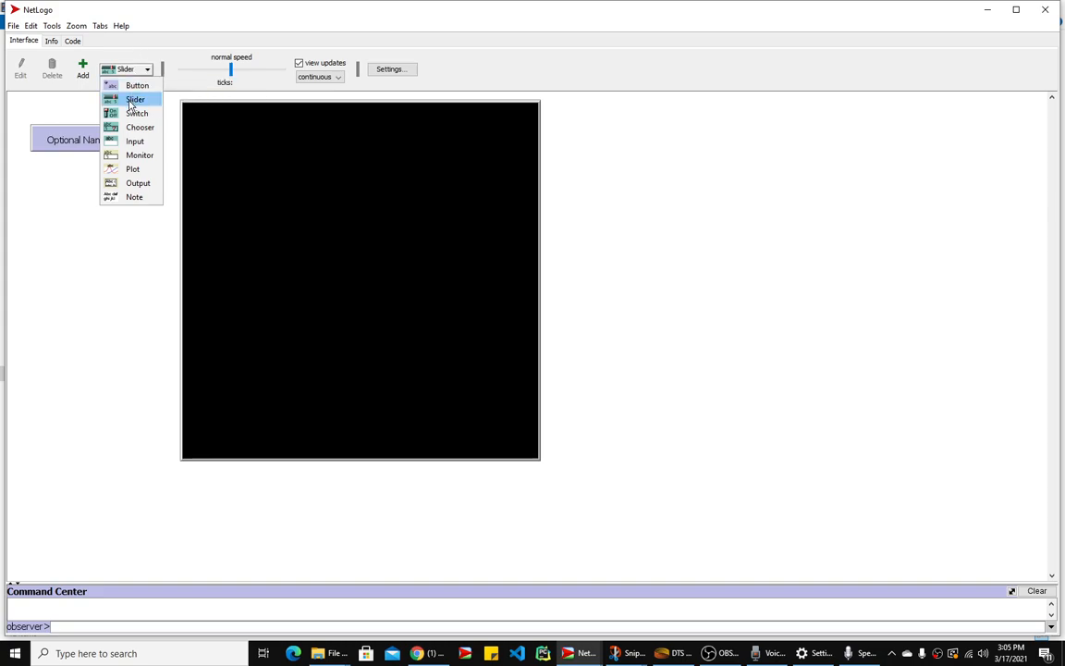
click(137, 113)
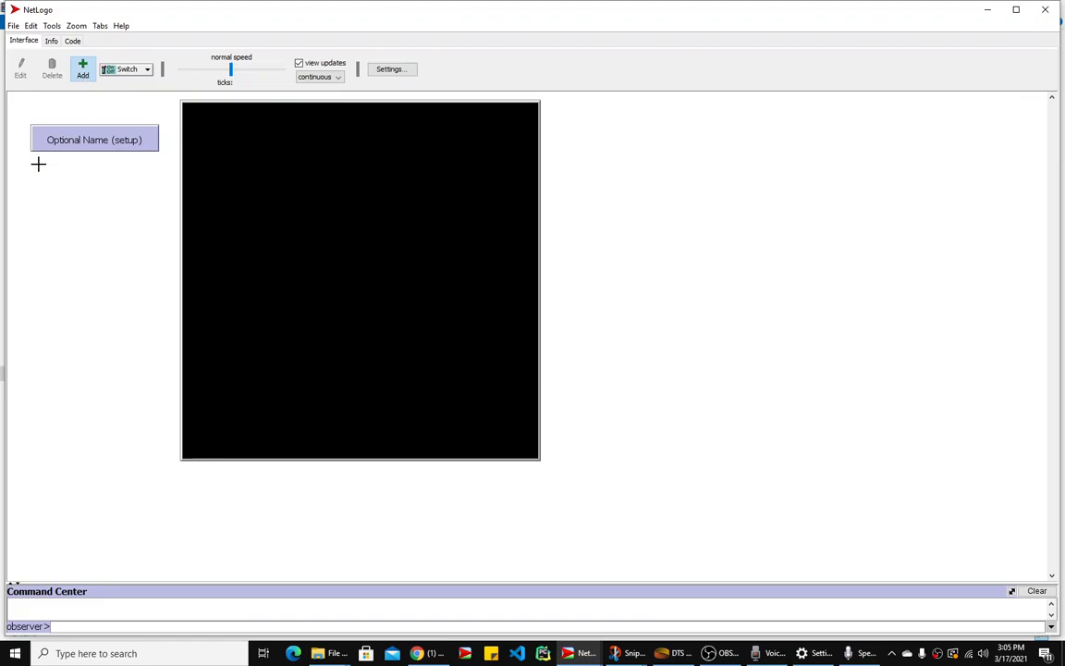
mouse_move(34, 170)
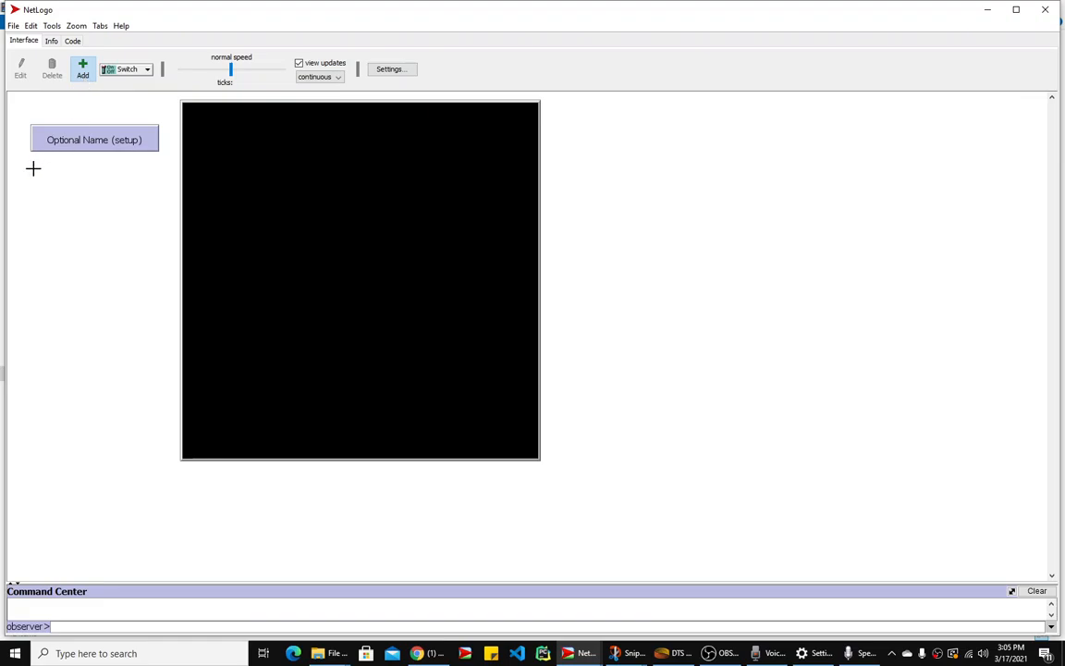
- Place a show-turtles switch below the setup button, then reopen its settings and confirm unchanged
click(34, 168)
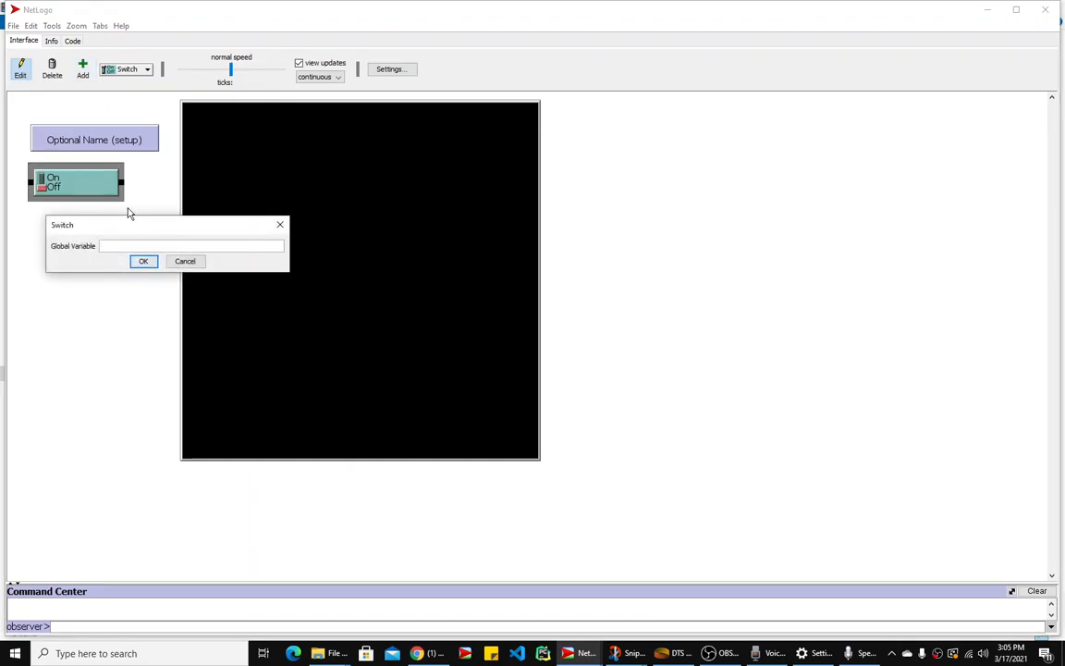
text(show-turtles)
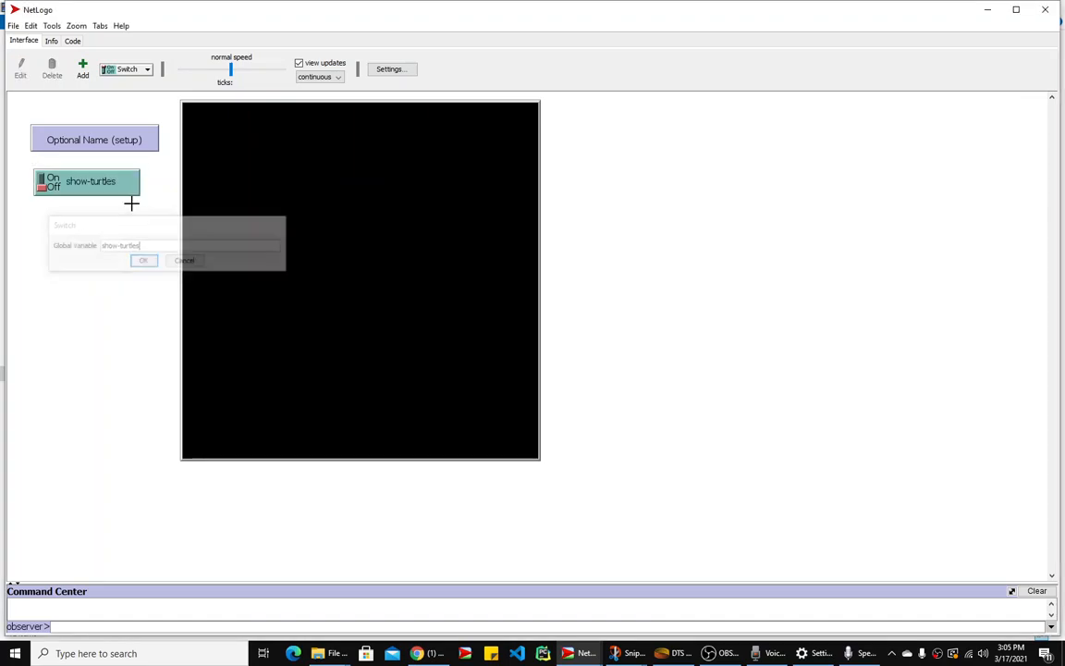
click(143, 260)
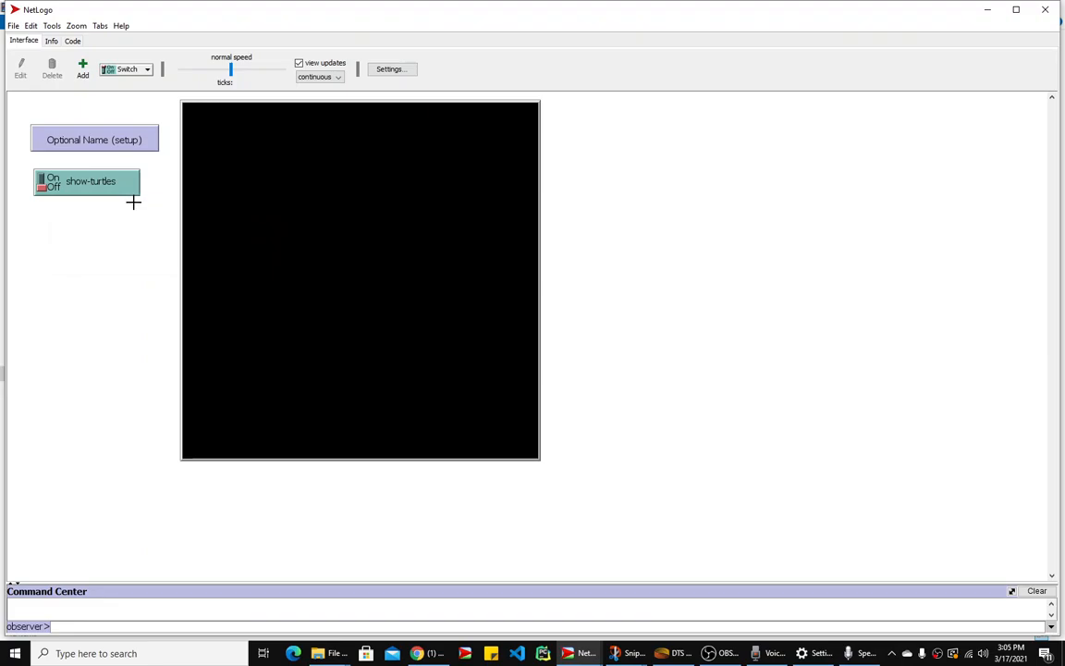
right_click(111, 199)
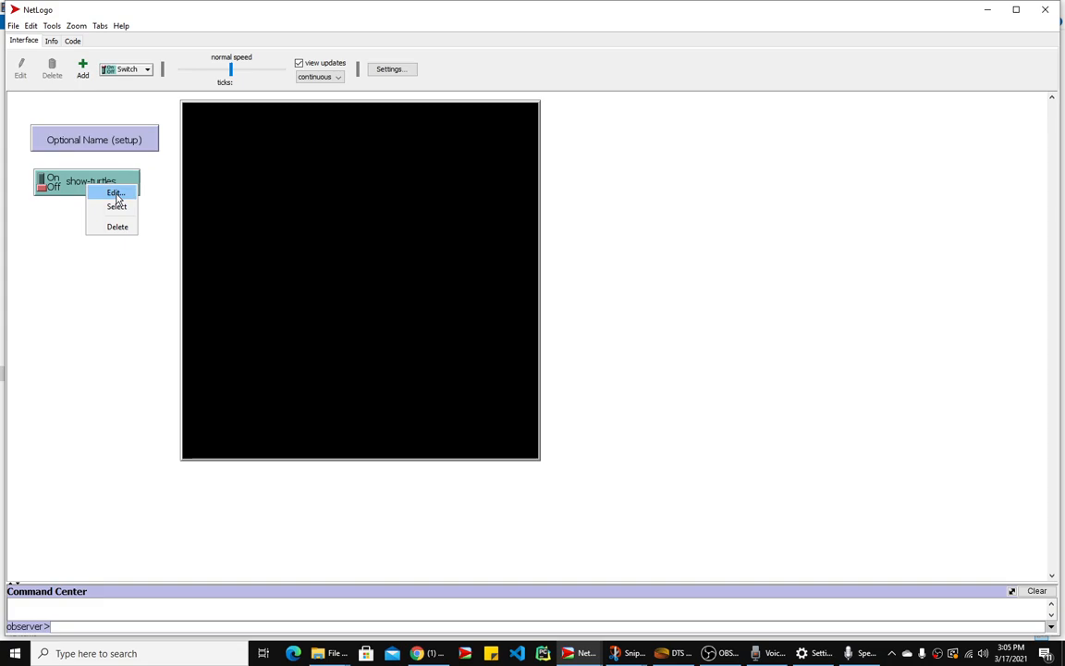
click(112, 191)
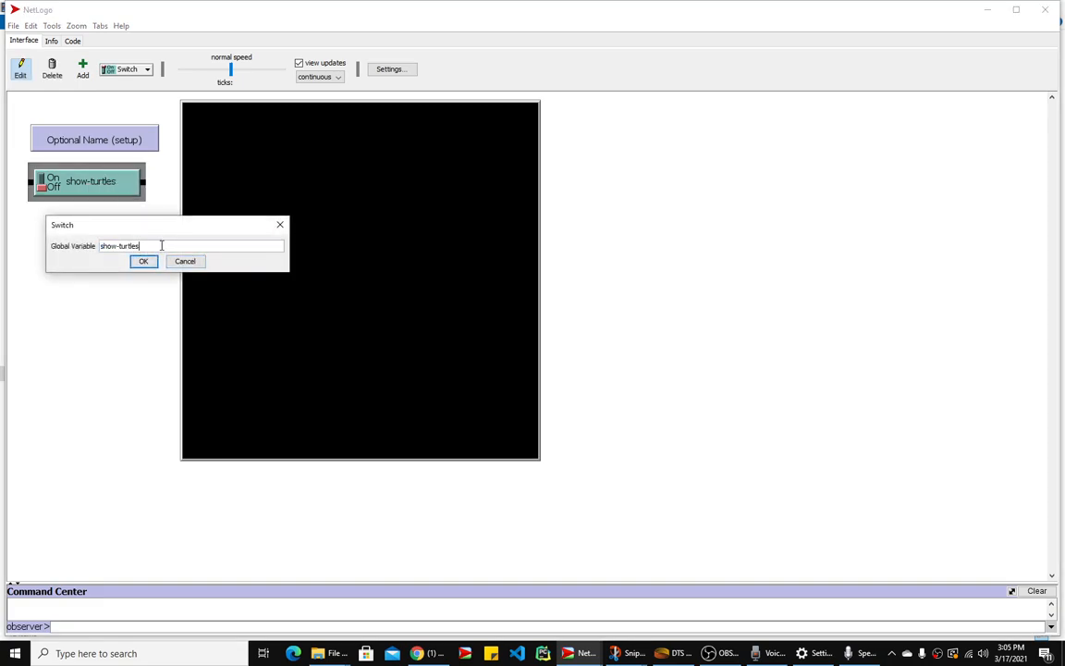
click(143, 261)
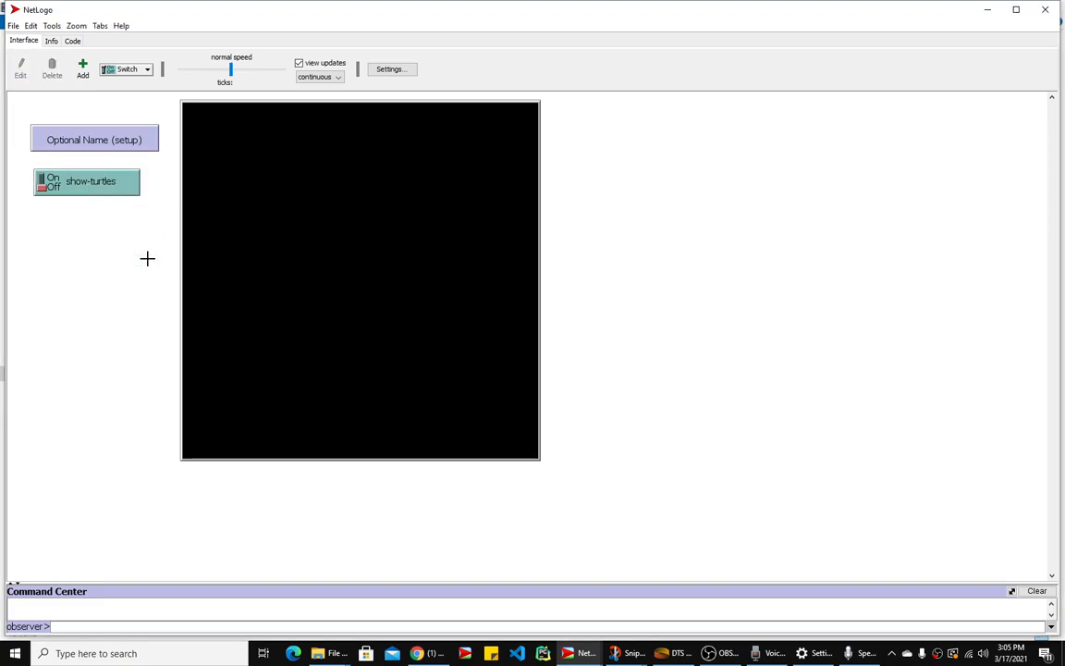
mouse_move(175, 249)
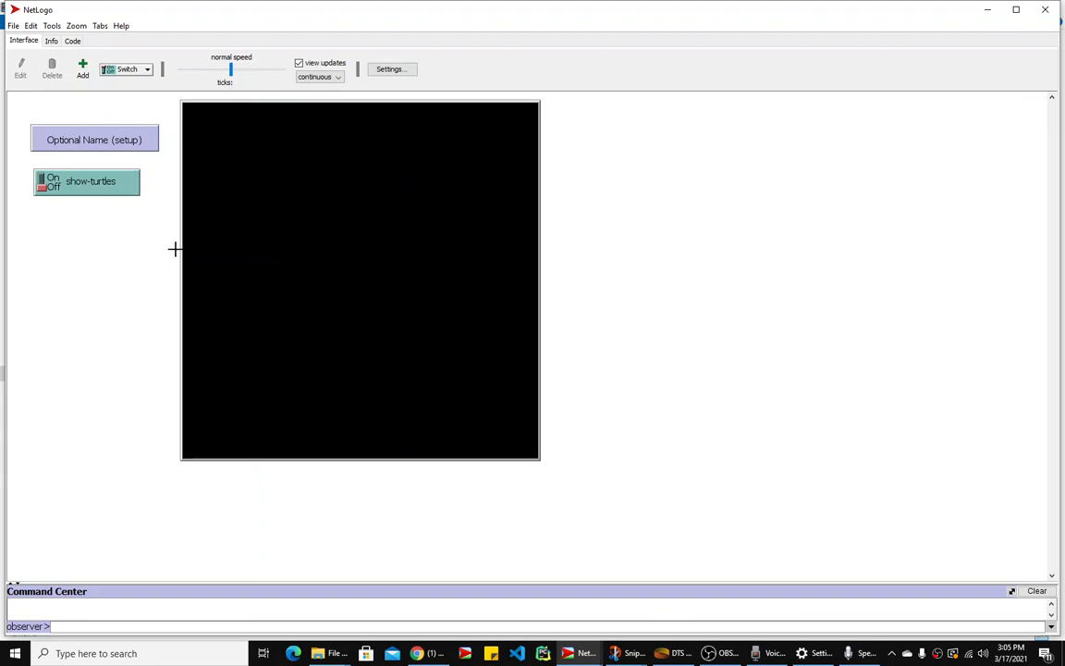
mouse_move(124, 188)
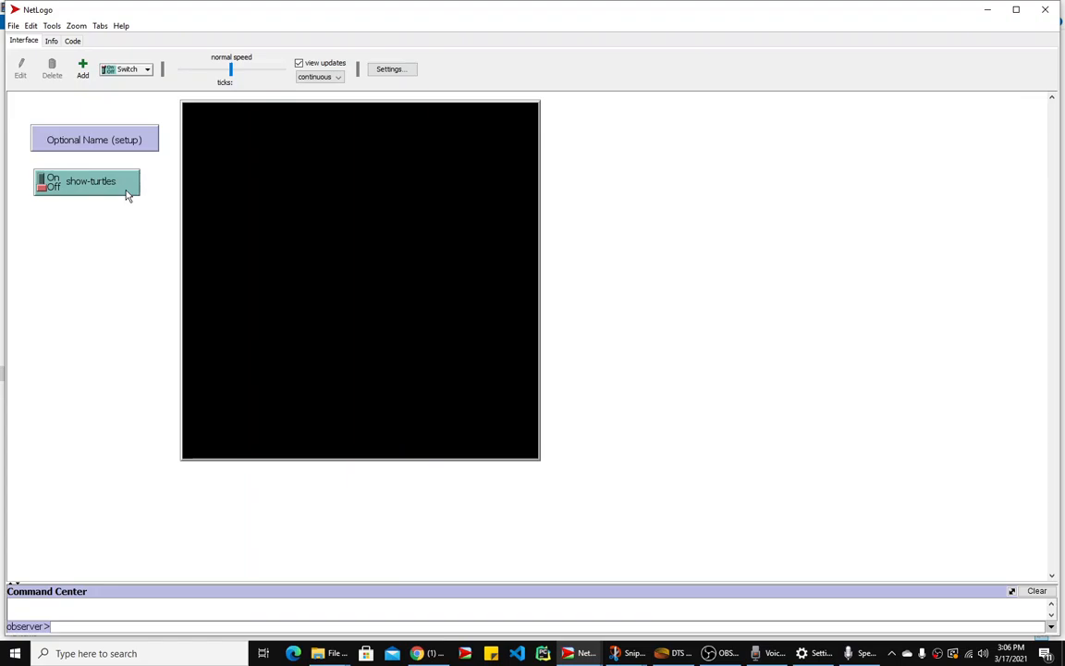
- Write a 'to check-global' procedure in the Code tab and begin a let statement inside
click(82, 40)
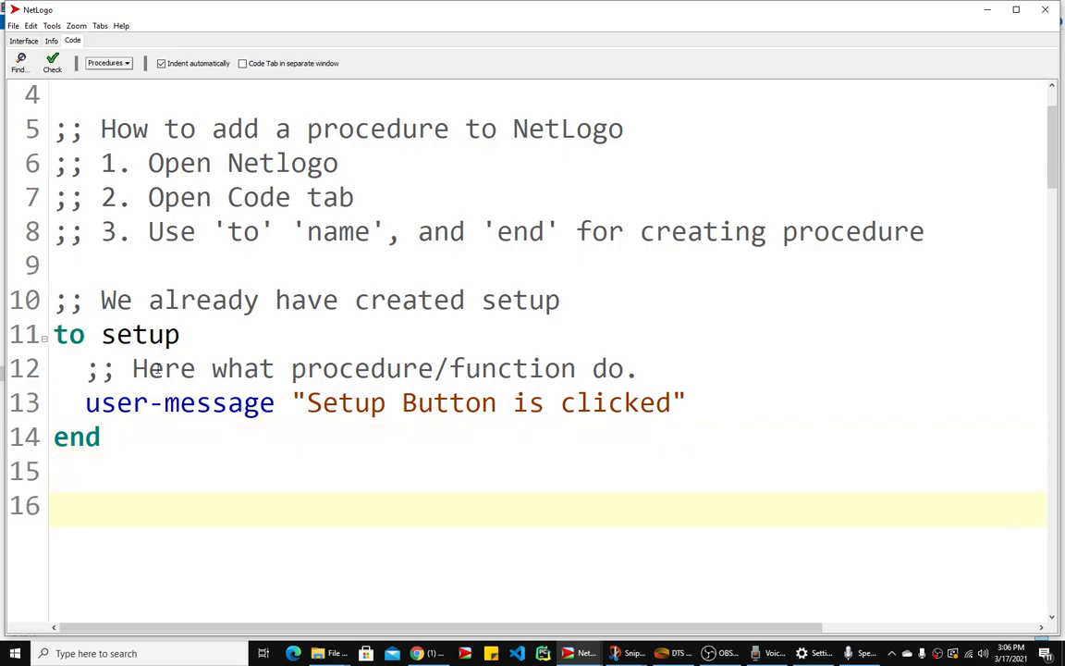
text(to)
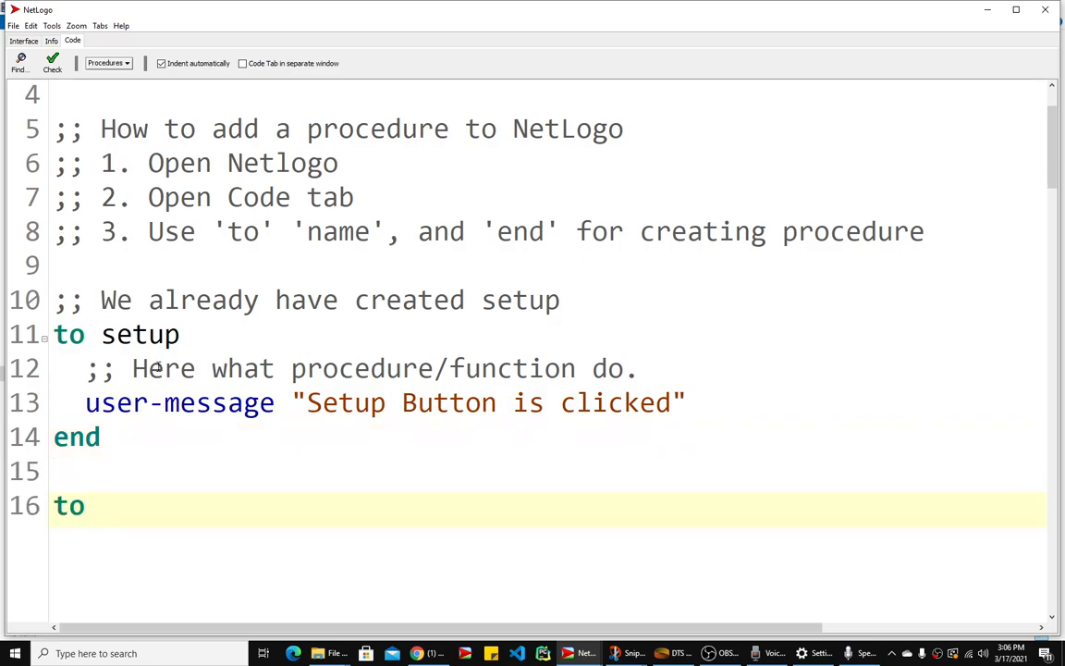
text(chec)
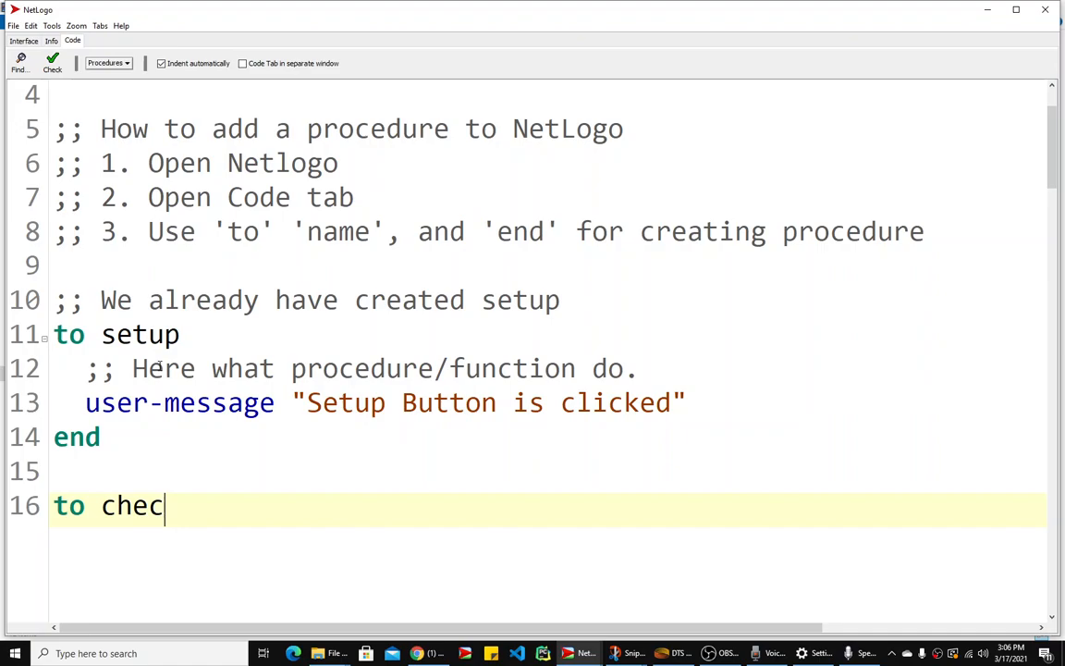
text(k-)
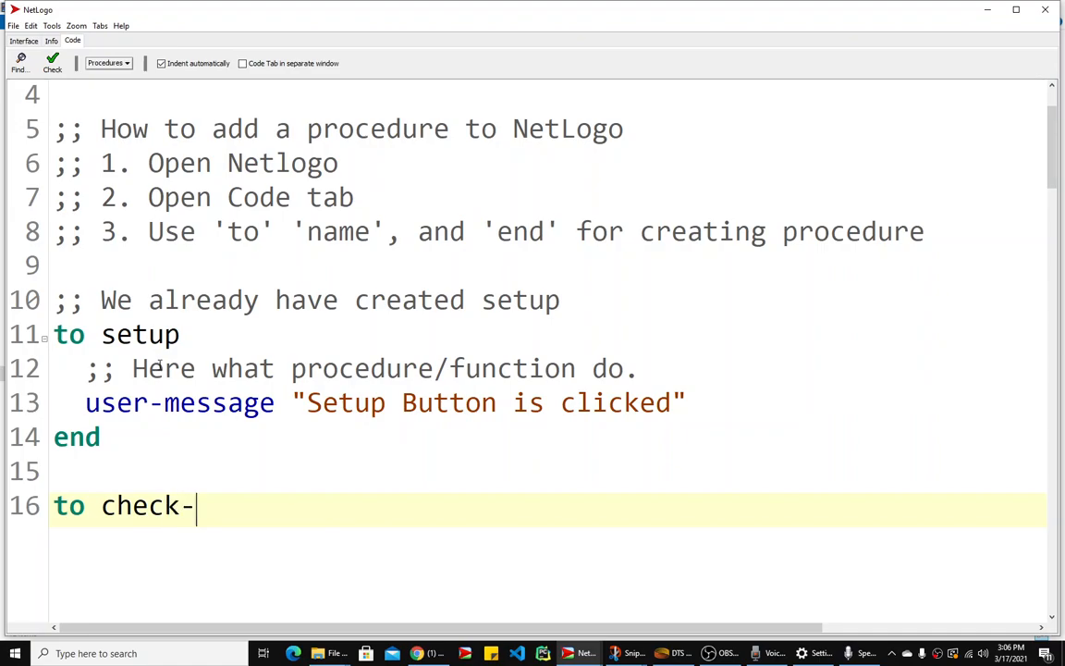
text(global)
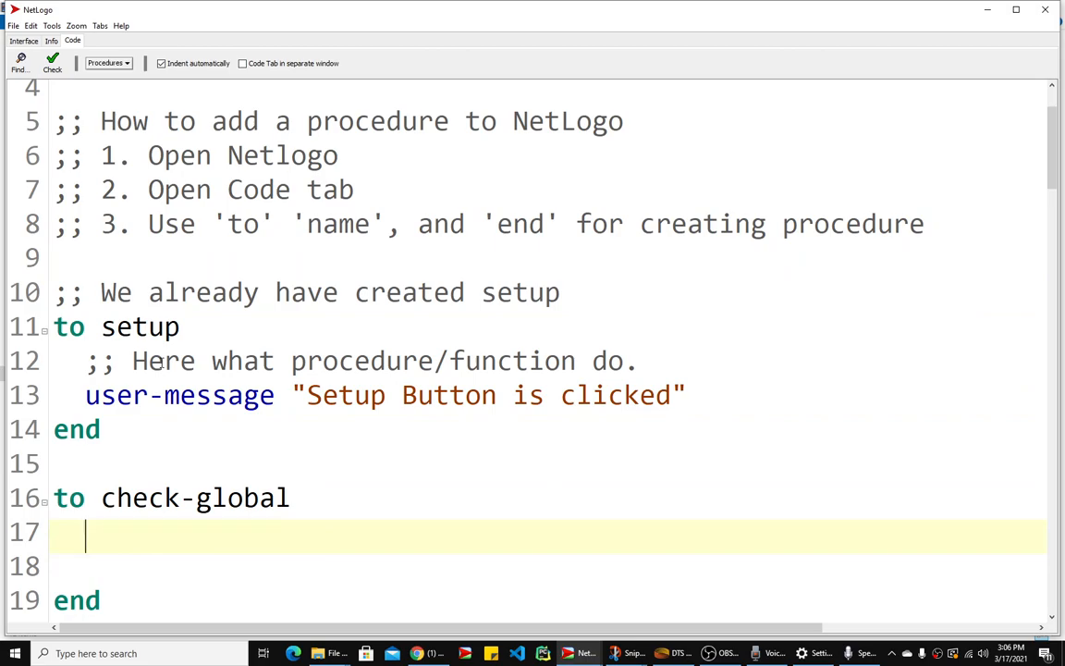
text(le)
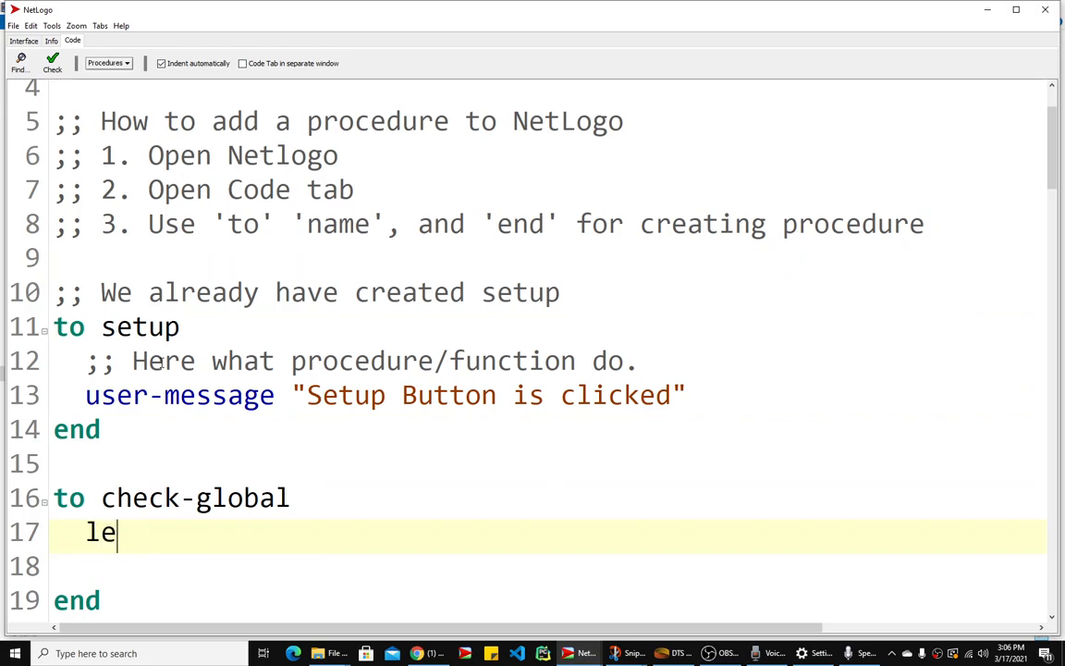
text(t)
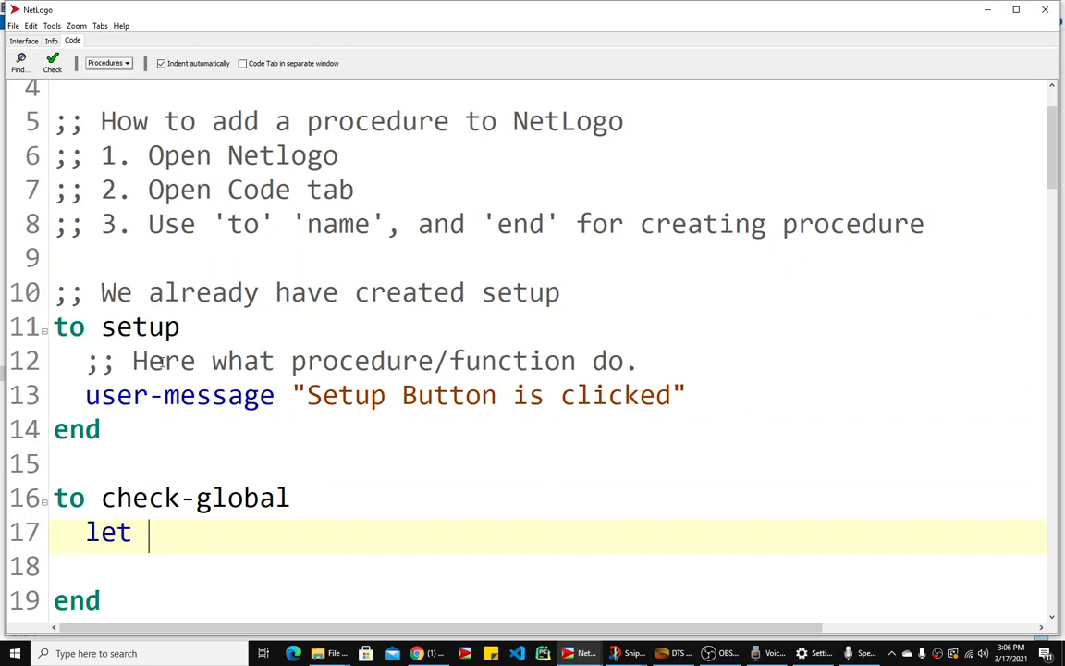
click(21, 39)
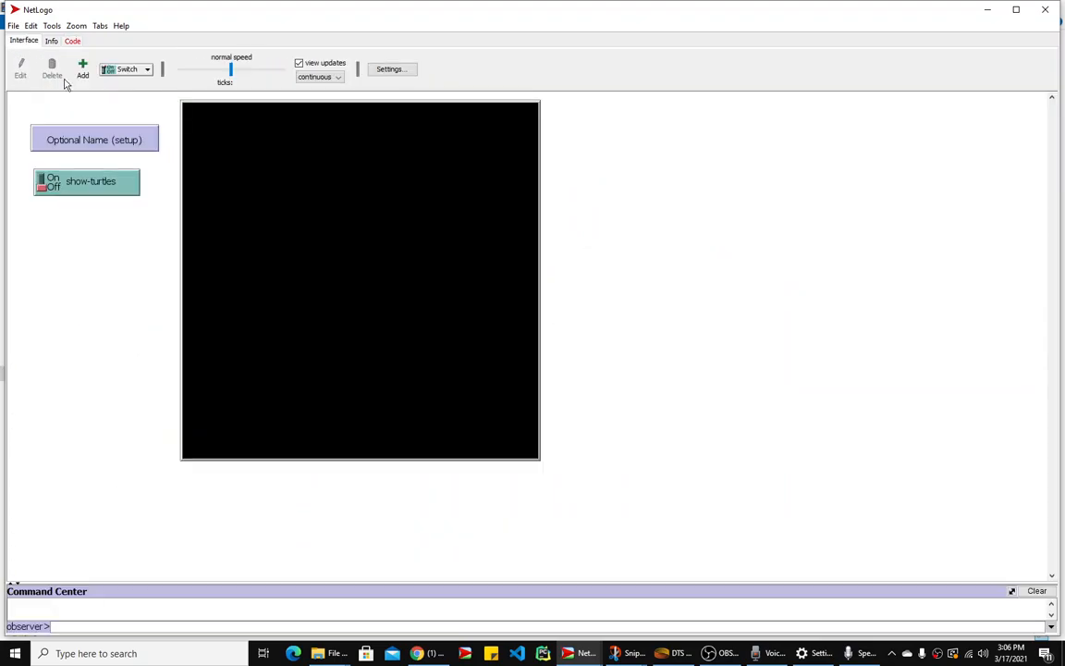
double_click(92, 181)
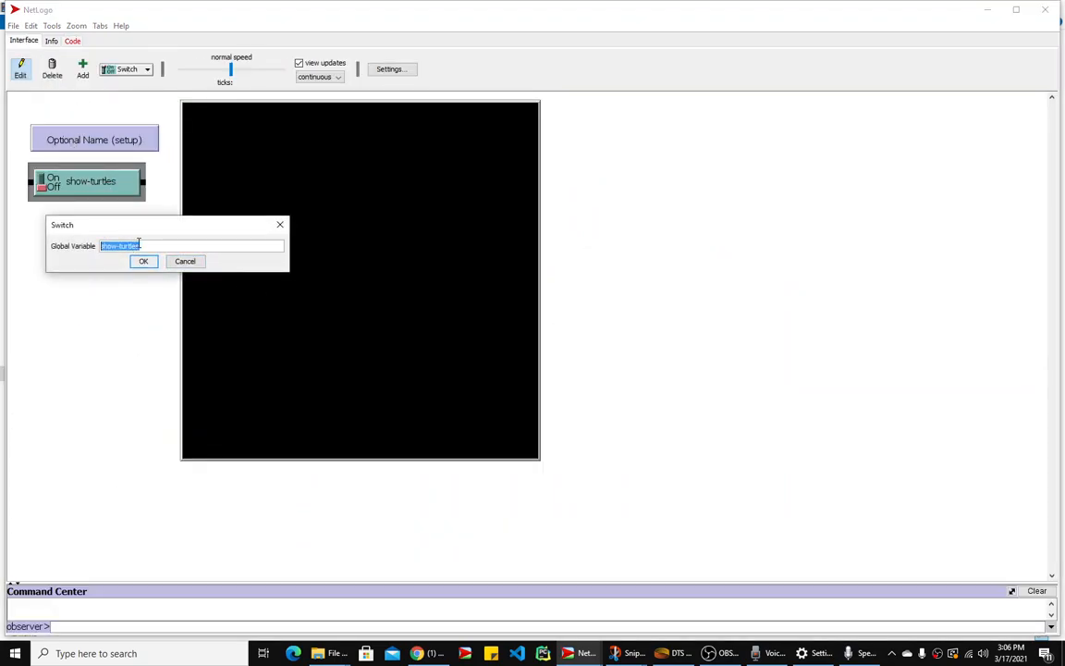
click(83, 44)
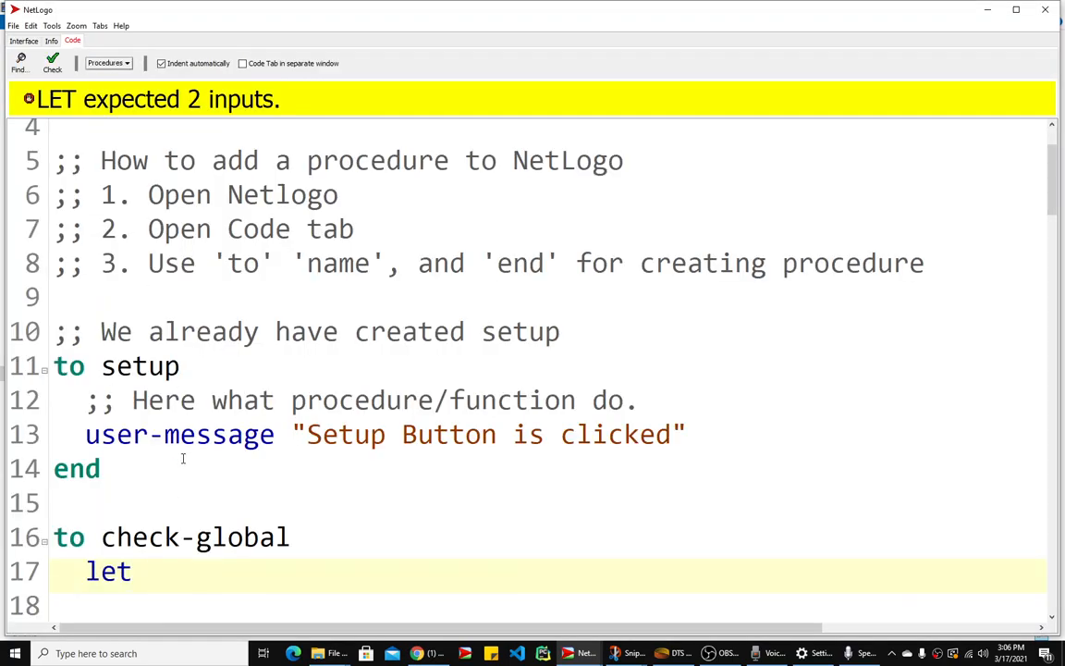
- Finish the line as 'let show-turtles 0', Check it to see the duplicate-global error, and go back to the Interface
text(show-turtles 0)
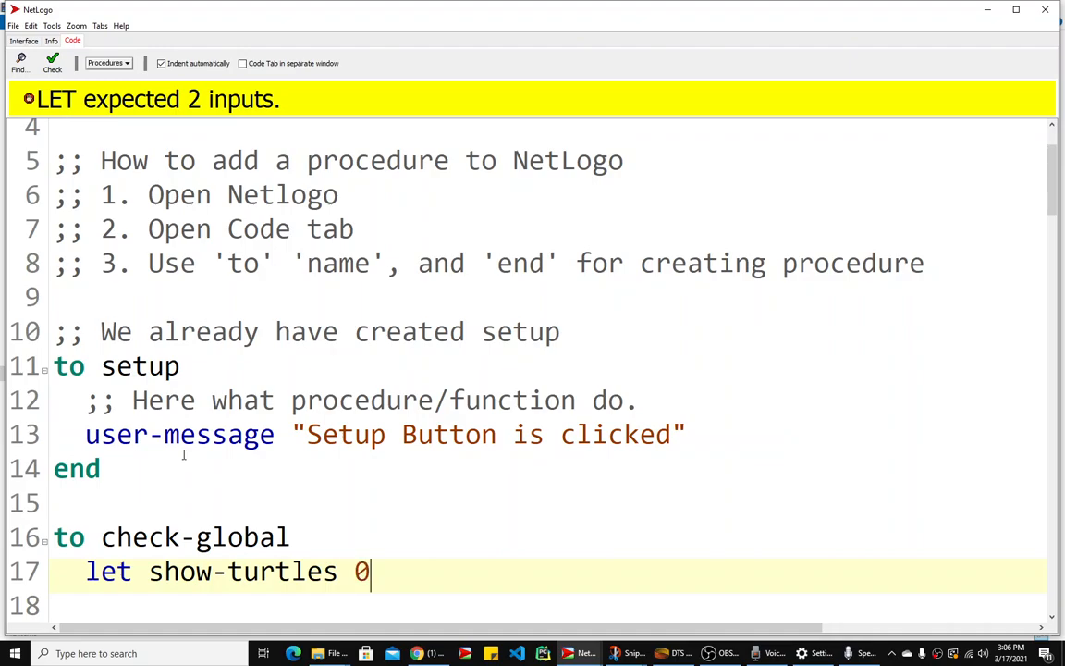
mouse_move(30, 69)
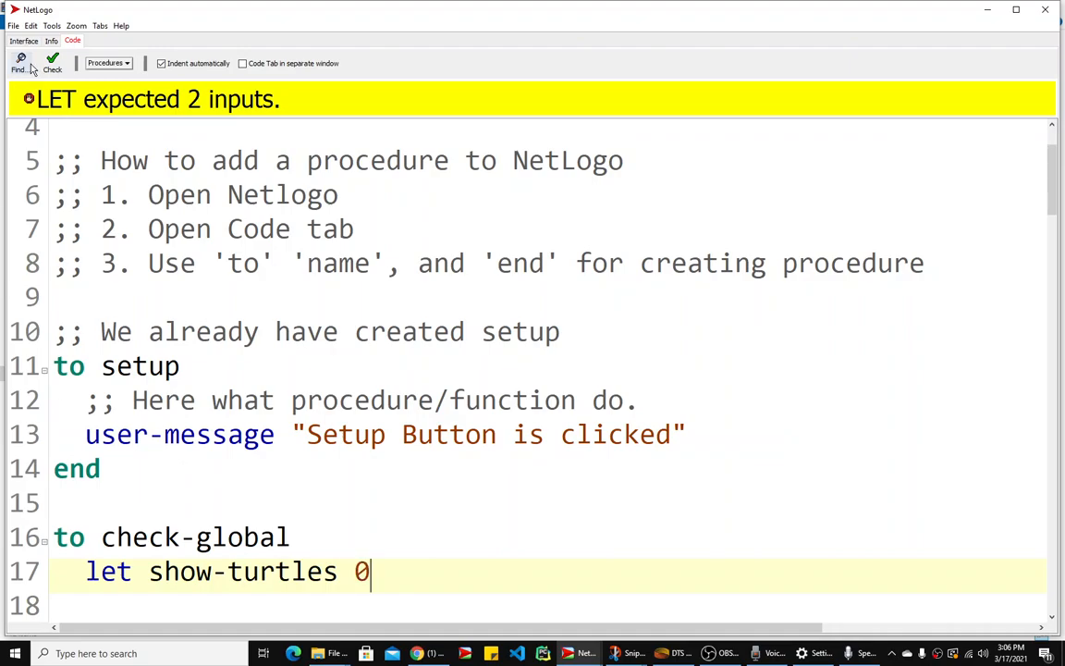
click(52, 64)
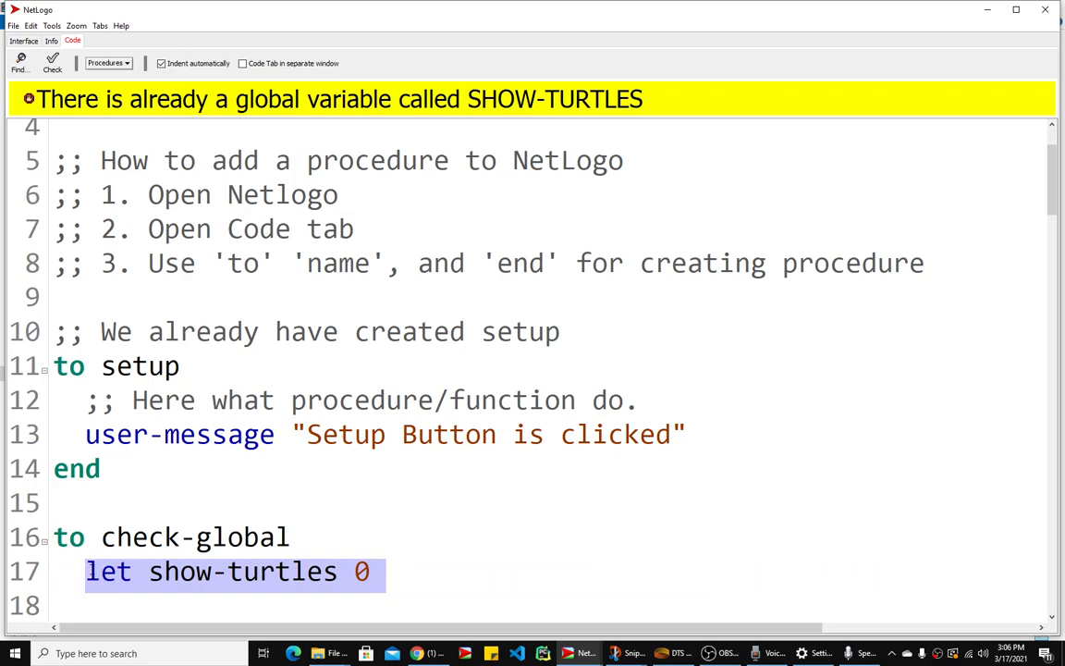
click(18, 43)
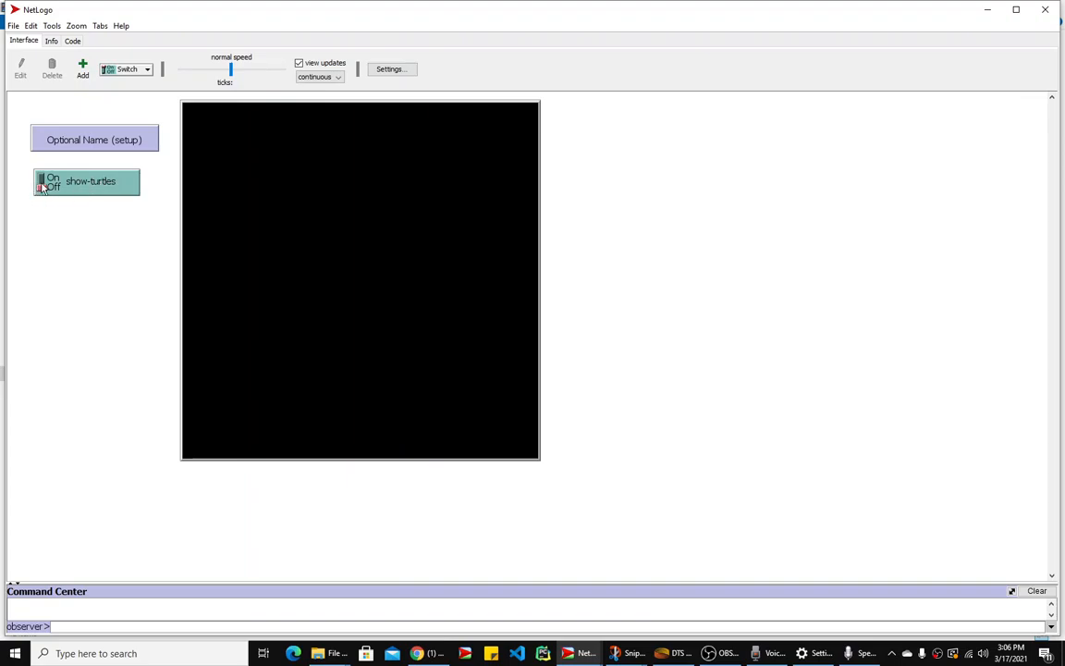
click(44, 182)
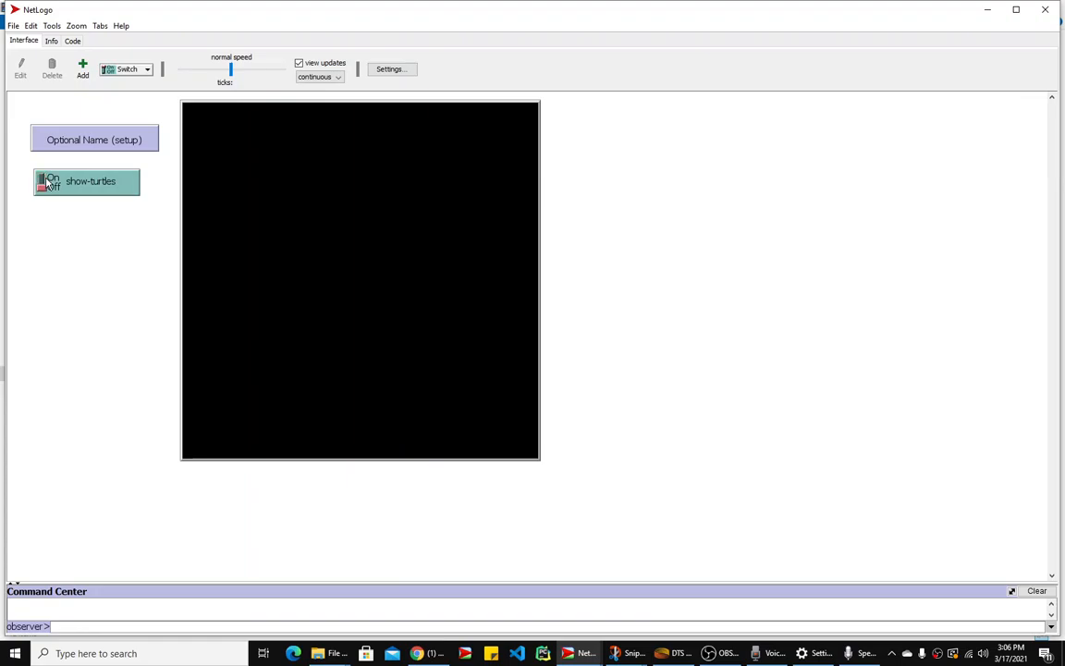
click(47, 181)
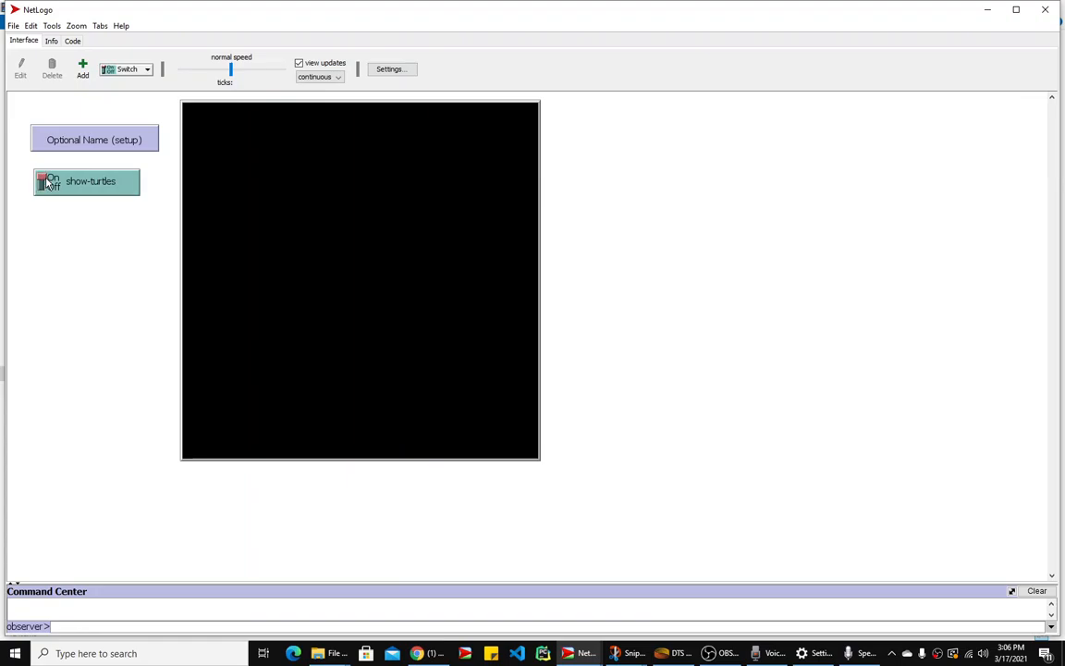
click(45, 182)
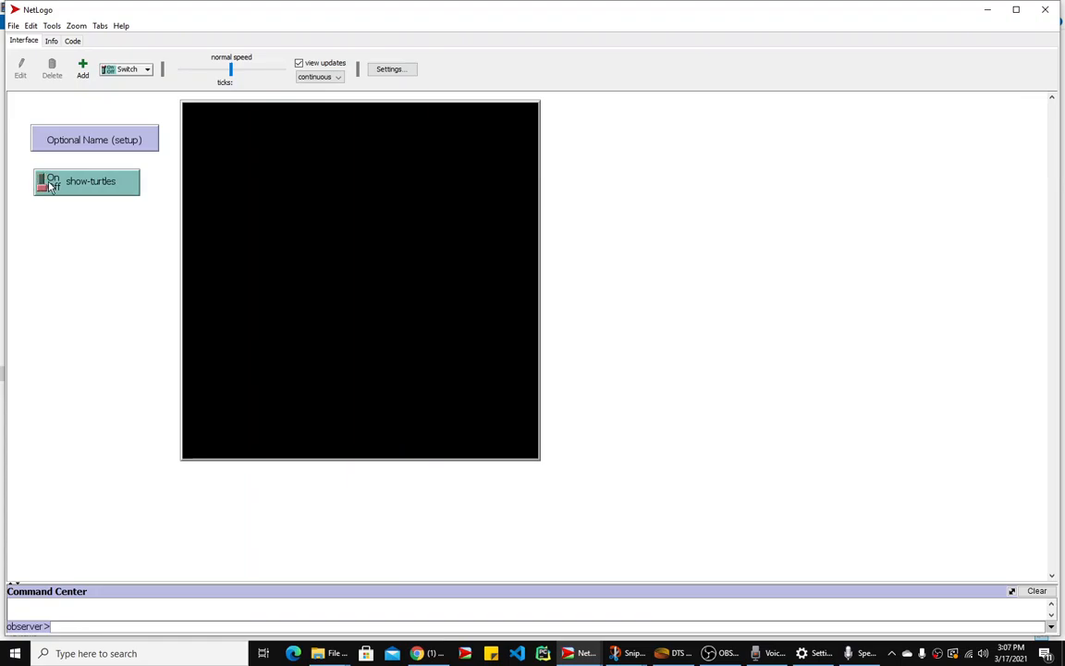
click(46, 182)
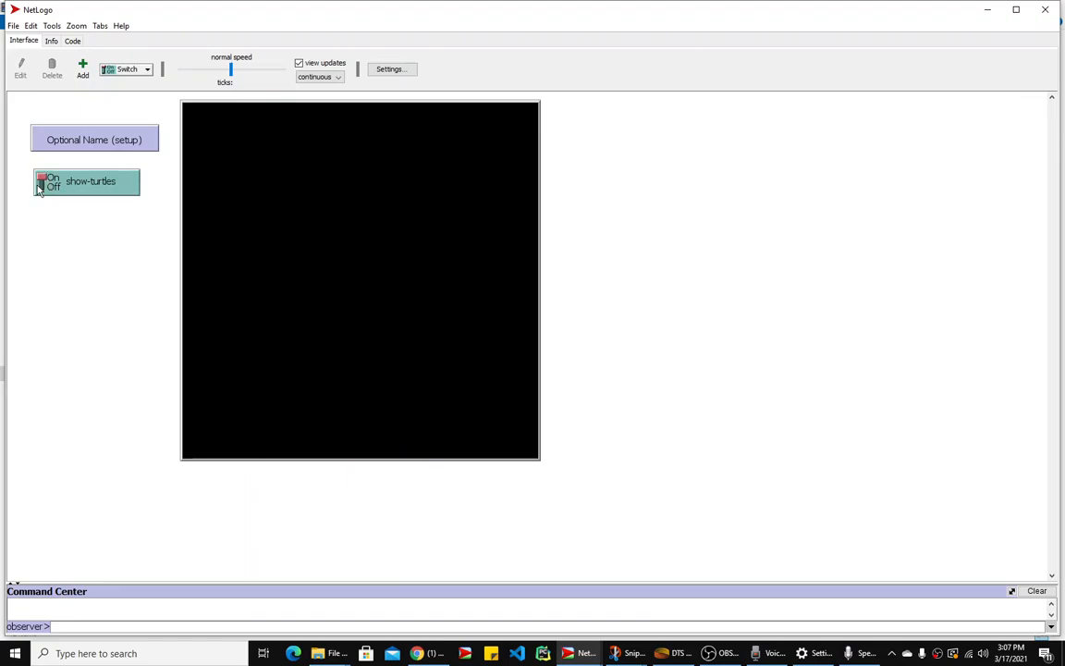
click(42, 180)
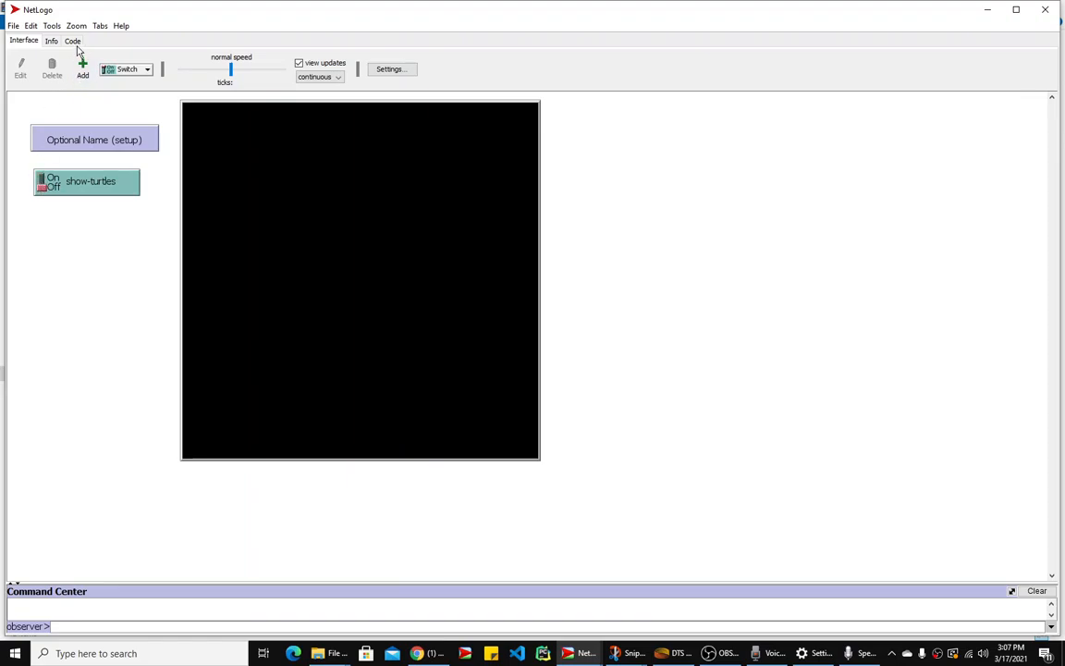
click(81, 41)
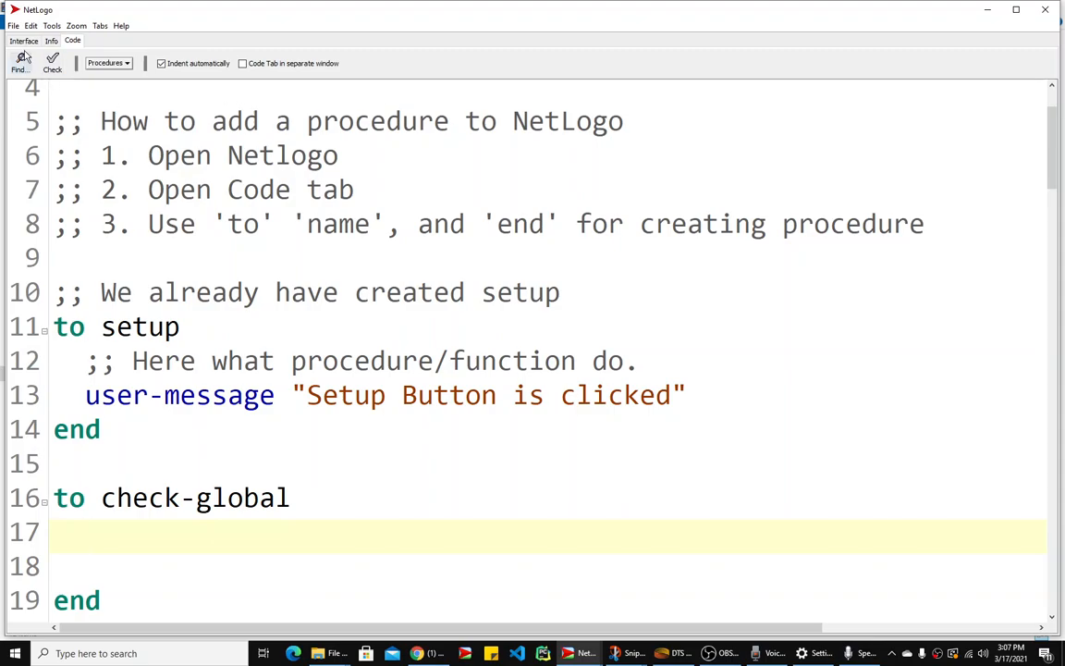
click(19, 40)
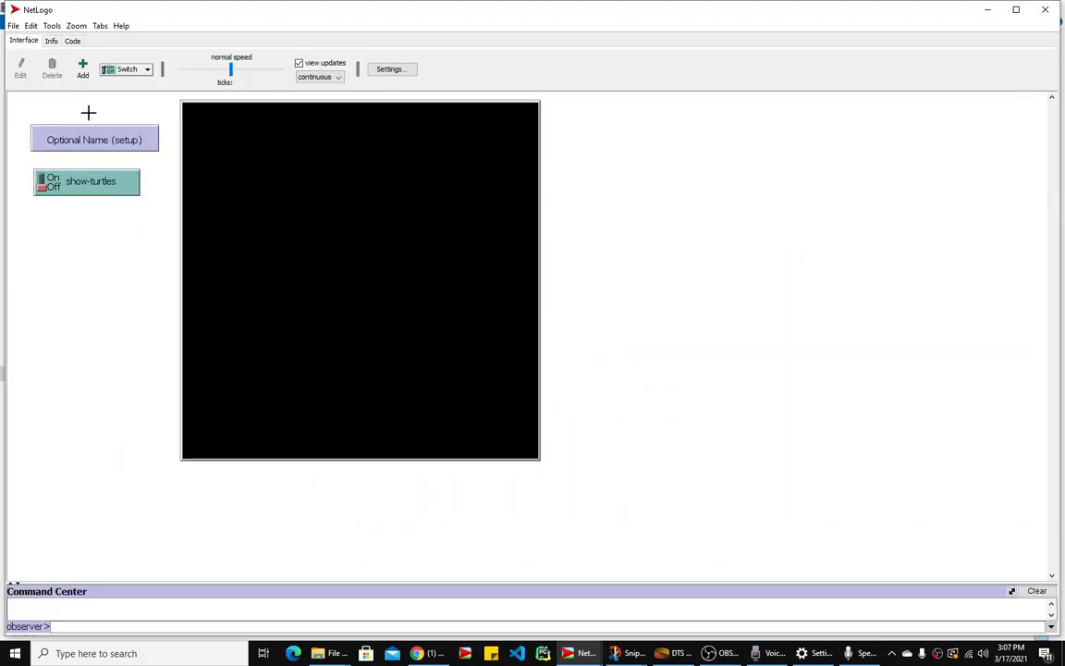